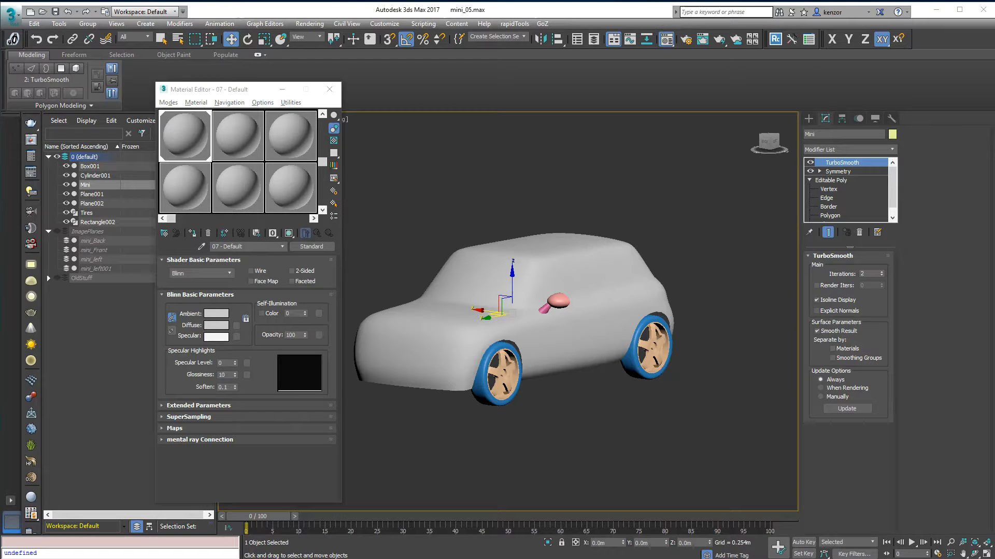
{"action": "mouse_move", "coordinate": [367, 23]}
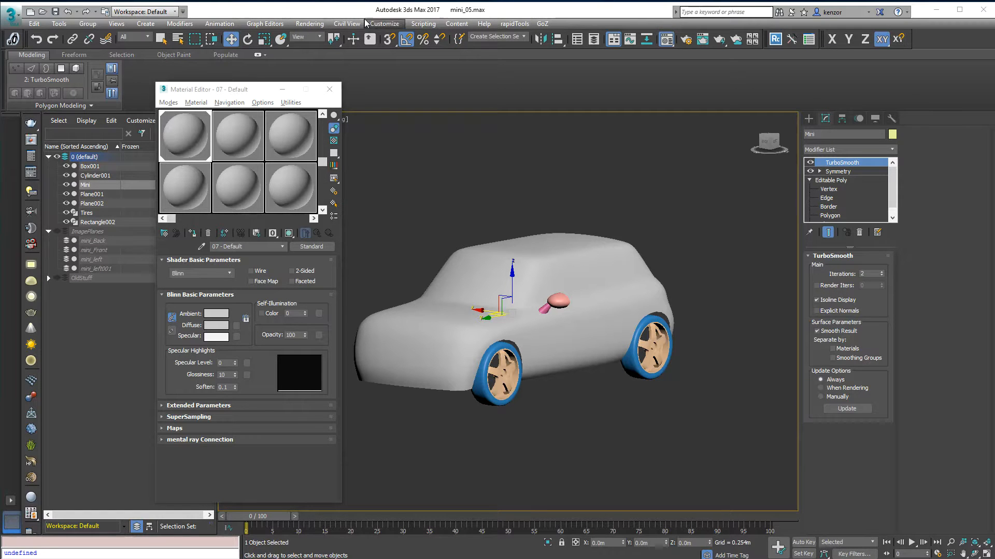
Reopen the Compact Material Editor, rename slot 1 to Body and select the Mini object.
{"action": "left_click", "coordinate": [329, 89]}
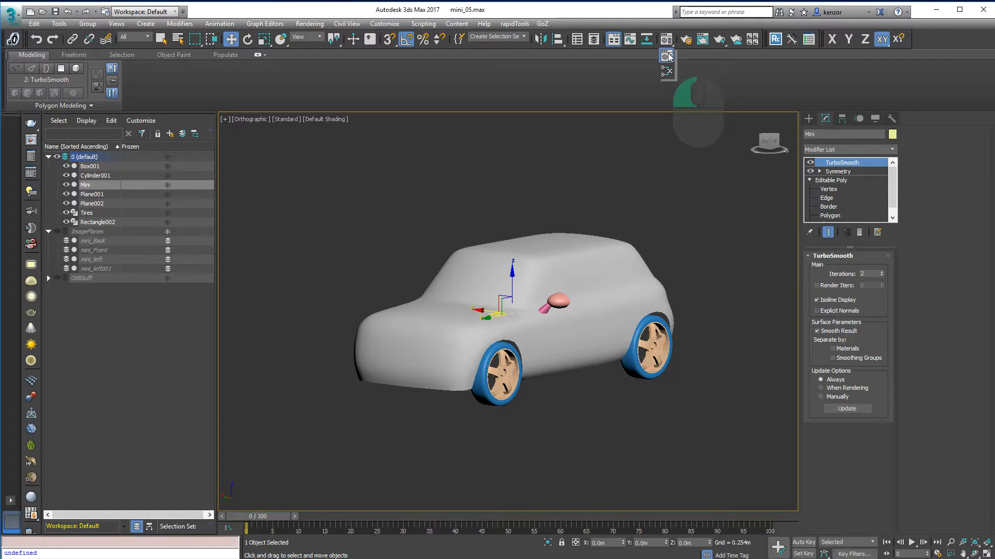
{"action": "left_click", "coordinate": [665, 55]}
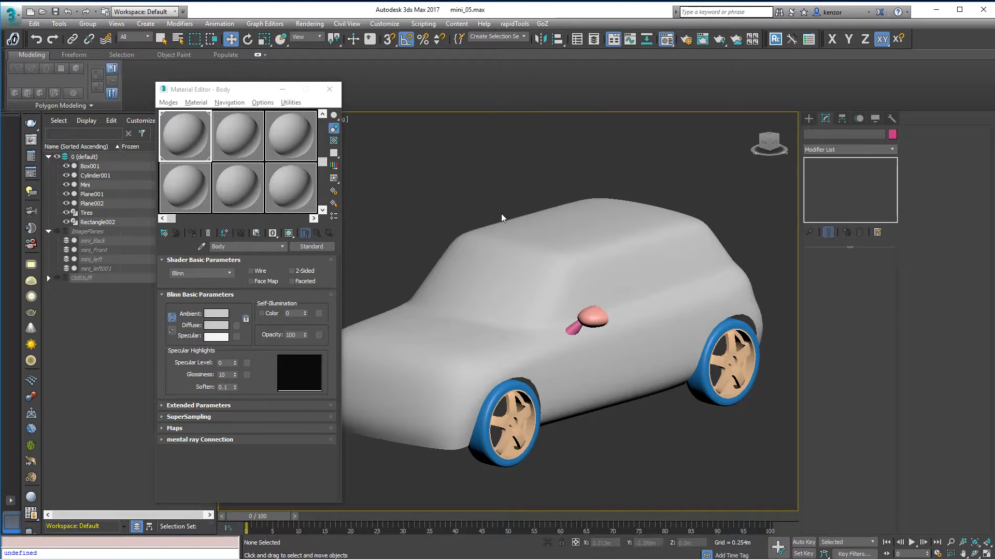
{"action": "left_click", "coordinate": [85, 184]}
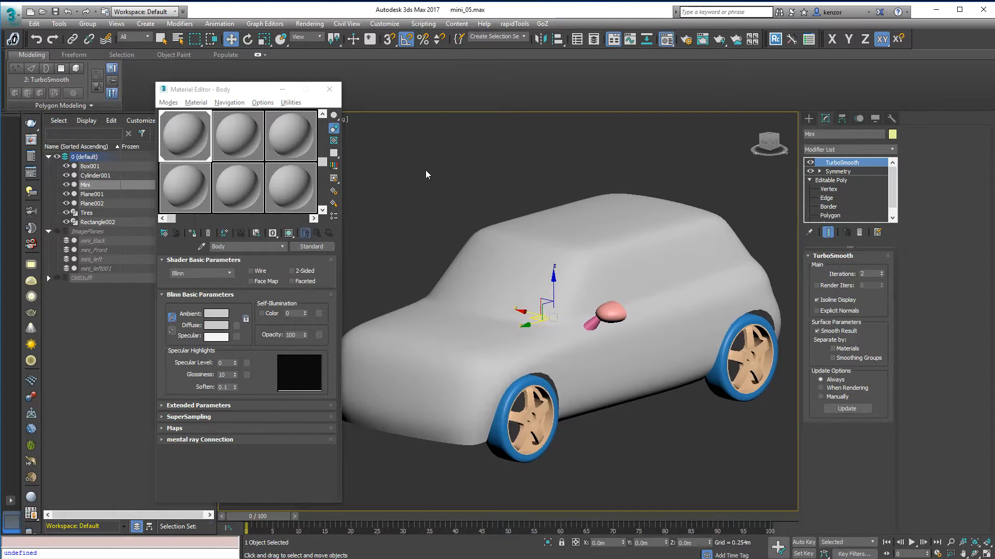
Assign Body to the Mini with a red Diffuse colour and Specular Level 45.
{"action": "left_click", "coordinate": [216, 325]}
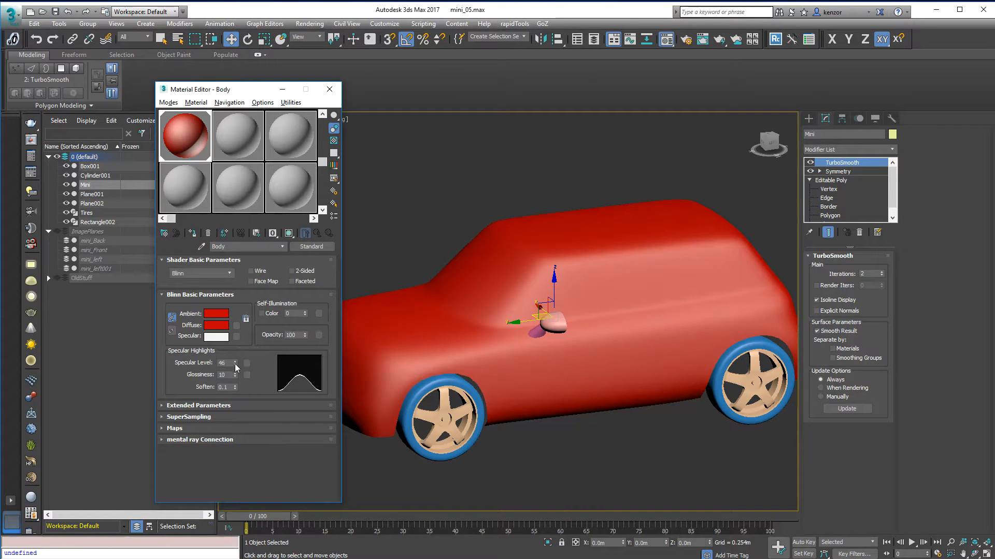
{"action": "left_click_drag", "start_coordinate": [571, 317], "coordinate": [536, 194]}
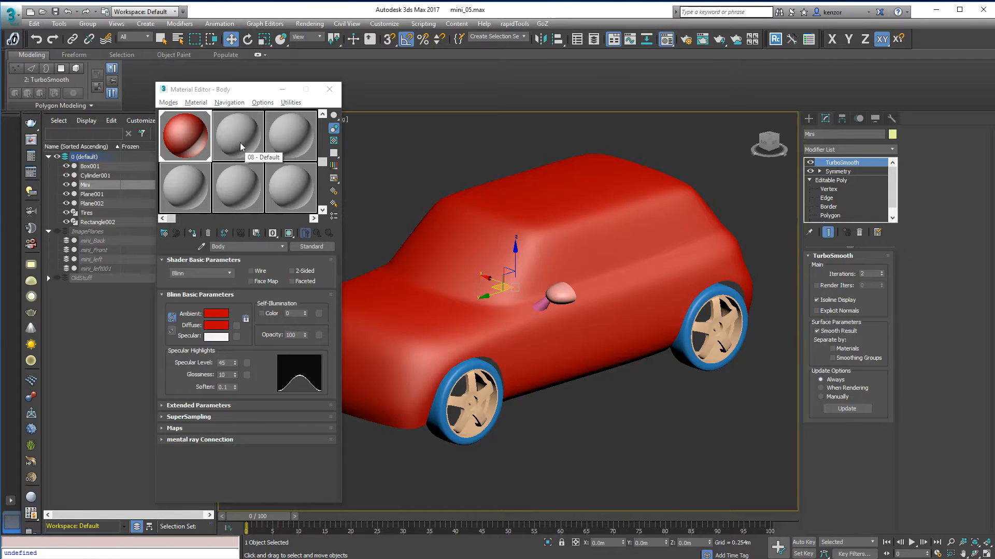
Create Plastic in slot 2: dark grey Diffuse (29), Specular Level 62, Glossiness 21, assigned to the mirror.
{"action": "left_click", "coordinate": [238, 136]}
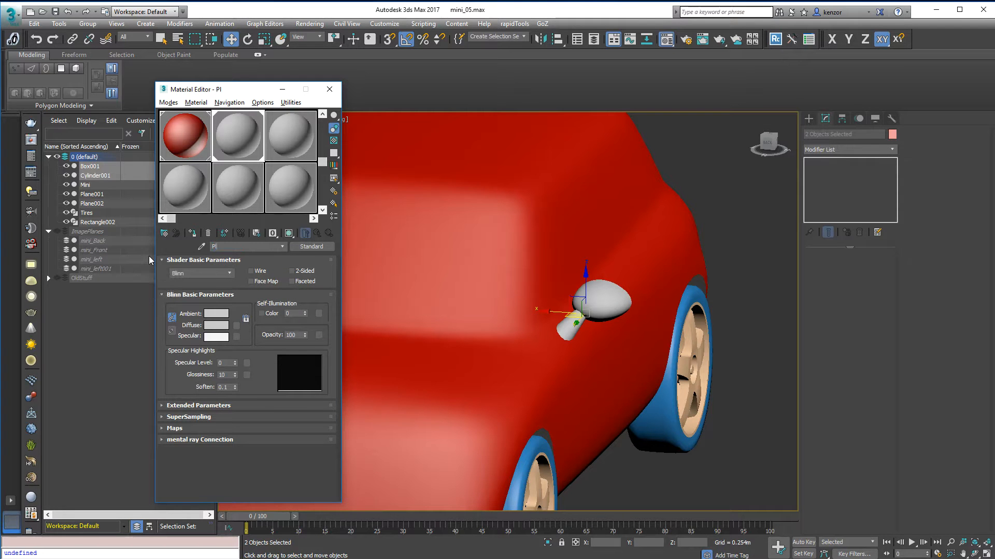
{"action": "type", "text": "Plastic"}
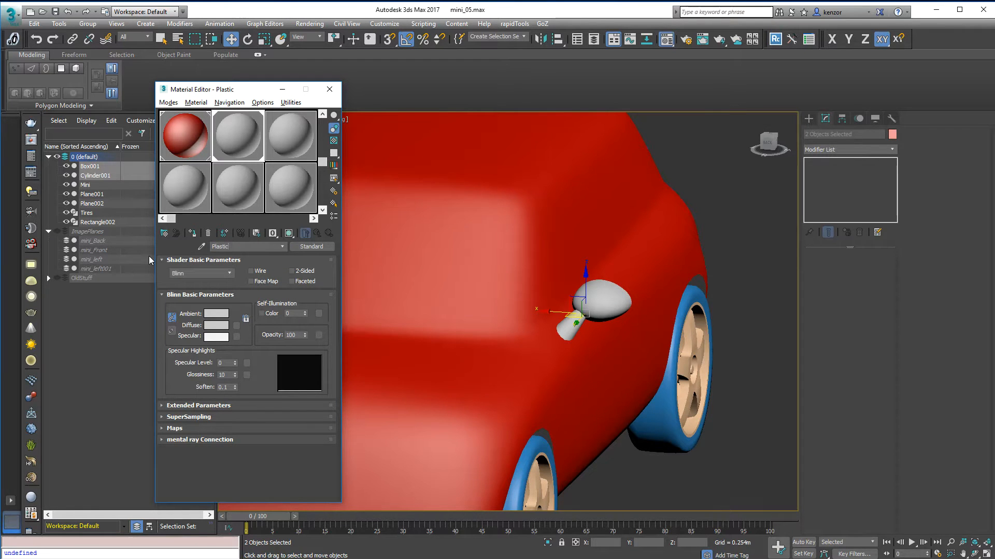
{"action": "left_click", "coordinate": [215, 325]}
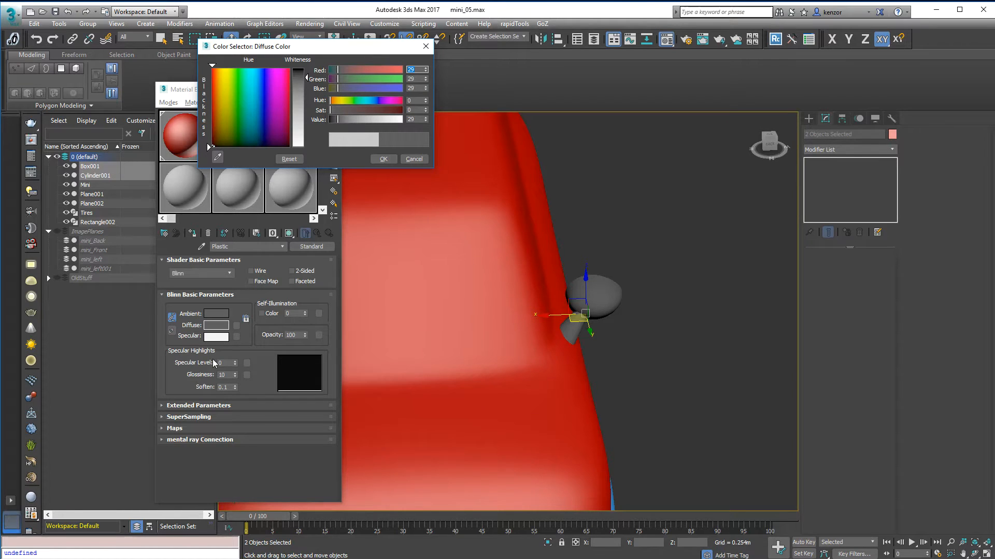
{"action": "left_click", "coordinate": [234, 361]}
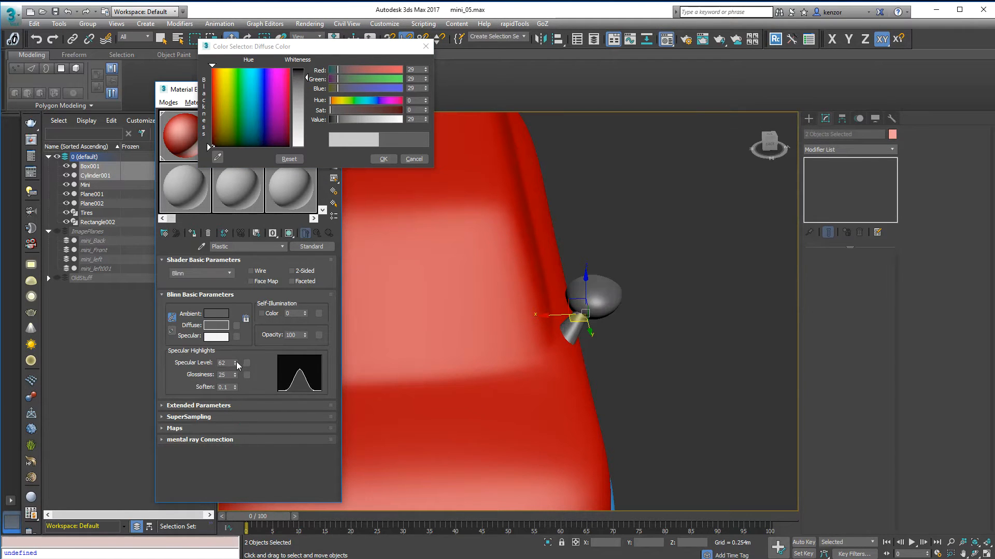
{"action": "left_click", "coordinate": [234, 377]}
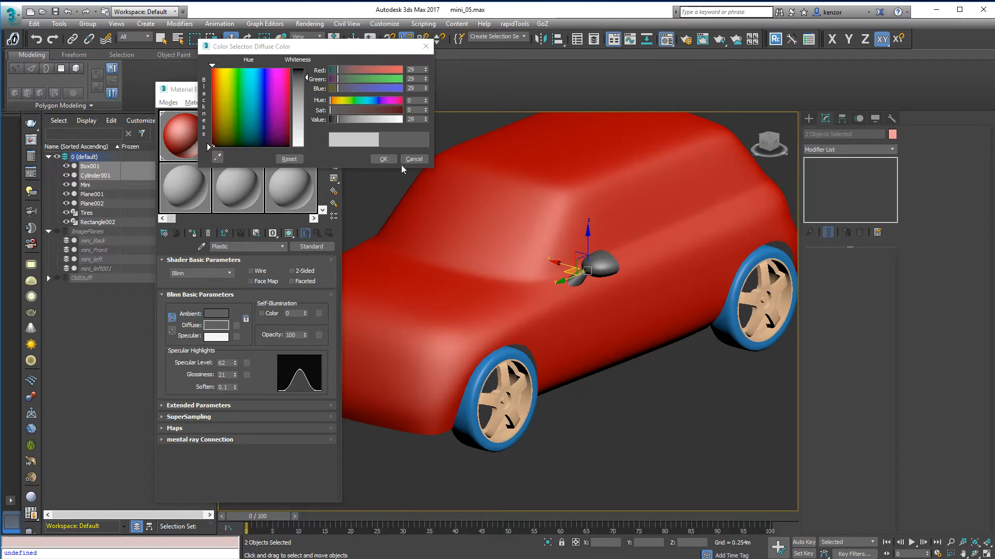
{"action": "left_click", "coordinate": [415, 159]}
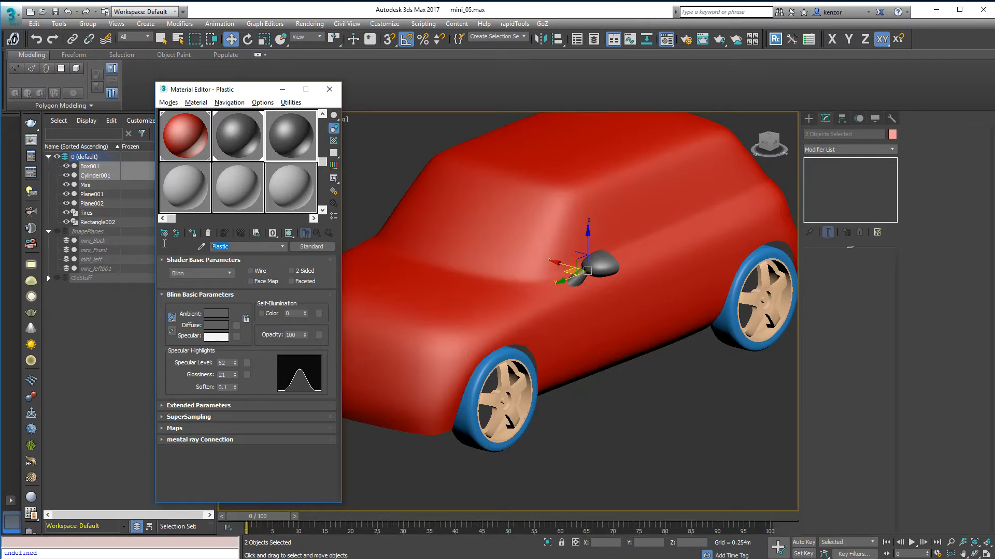
Create Tire in slot 3, assign it to Tires, show it shaded in the viewport and lower Glossiness to 10.
{"action": "left_click", "coordinate": [175, 239]}
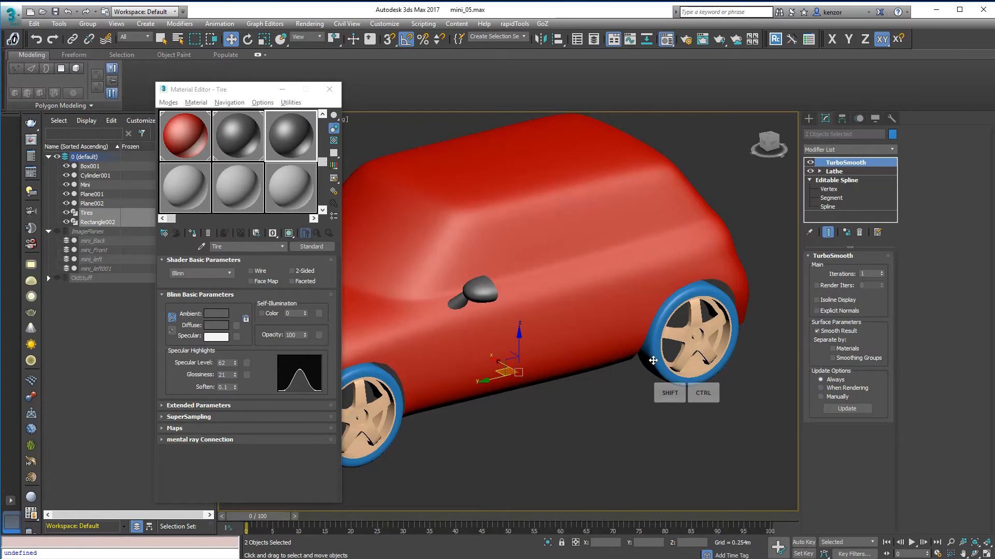
{"action": "mouse_move", "coordinate": [305, 233]}
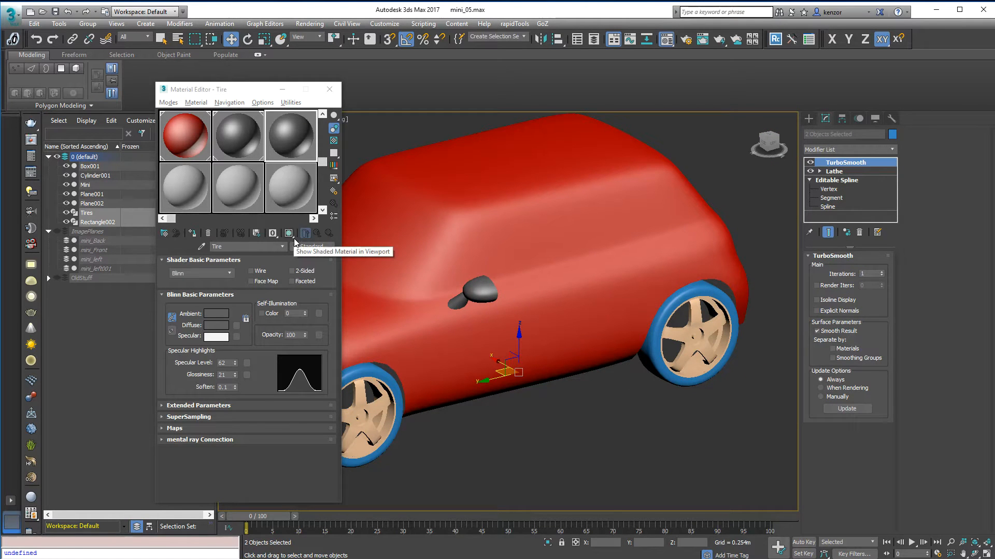
{"action": "left_click", "coordinate": [305, 233]}
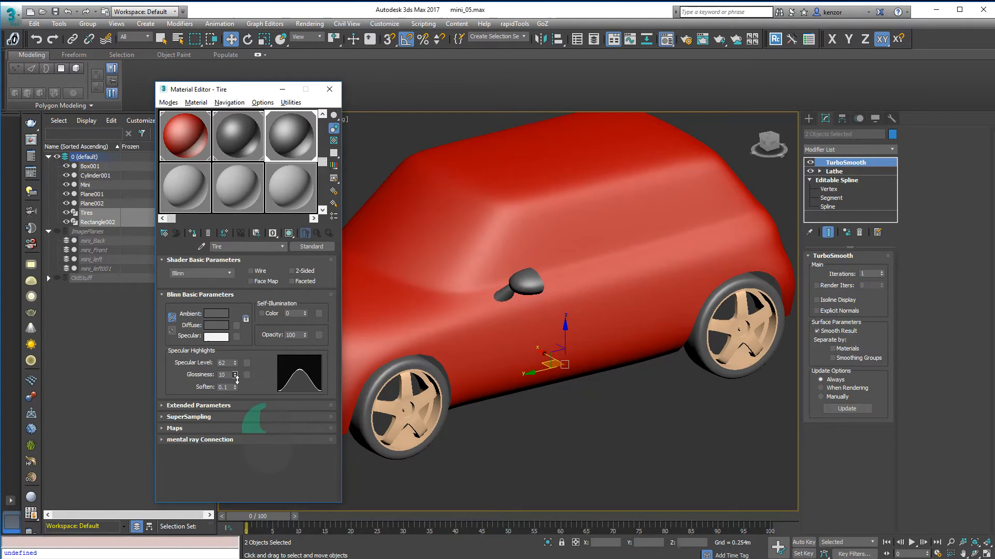
{"action": "left_click_drag", "start_coordinate": [235, 374], "coordinate": [236, 387]}
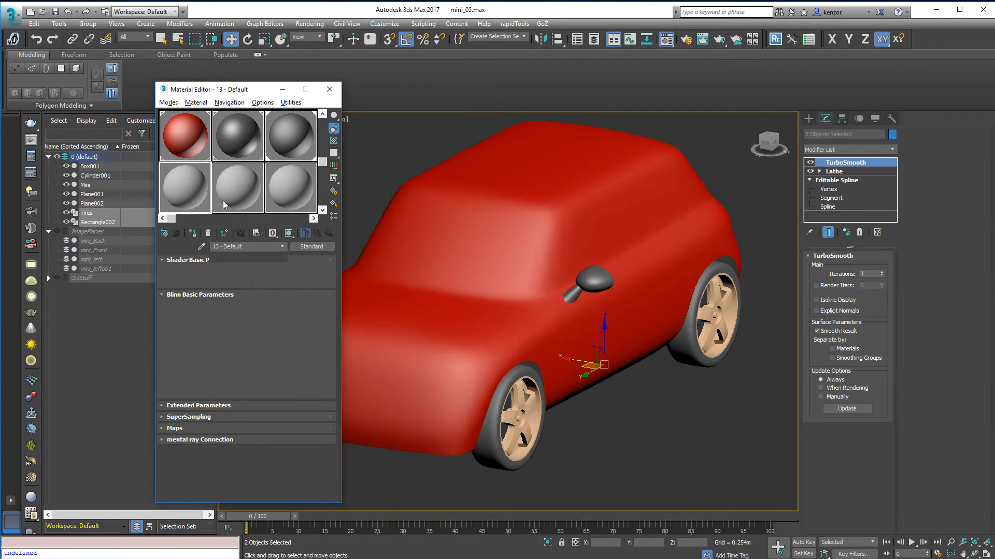
Create a light grey Wheel material in slot 4 for Plane001/Plane002, then close the Material Editor.
{"action": "left_click", "coordinate": [237, 188]}
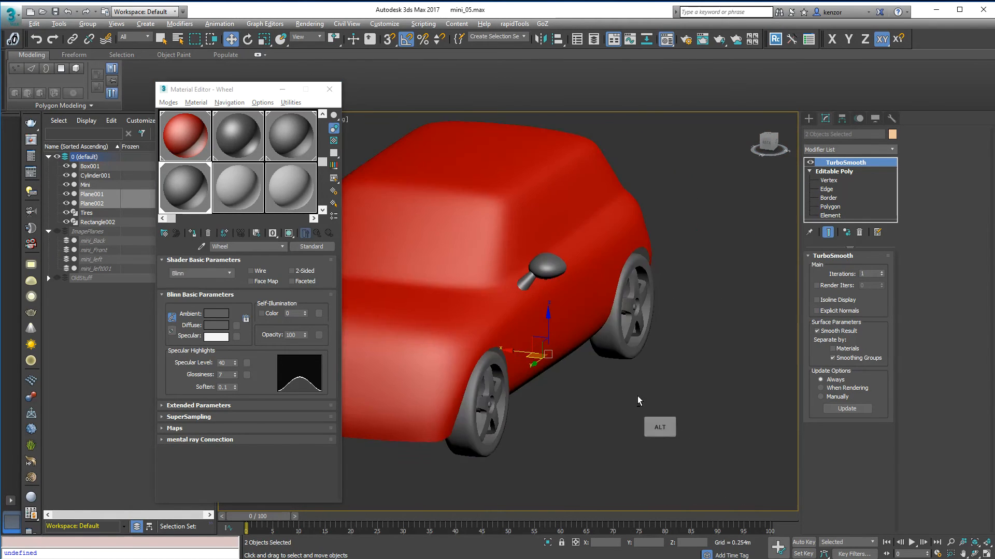
{"action": "left_click_drag", "start_coordinate": [639, 401], "coordinate": [539, 349]}
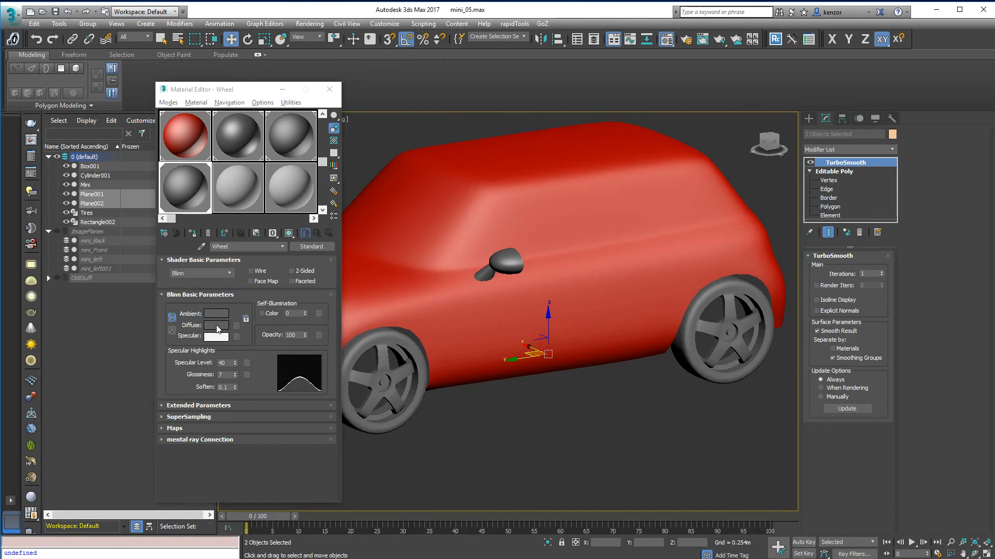
{"action": "left_click", "coordinate": [216, 324]}
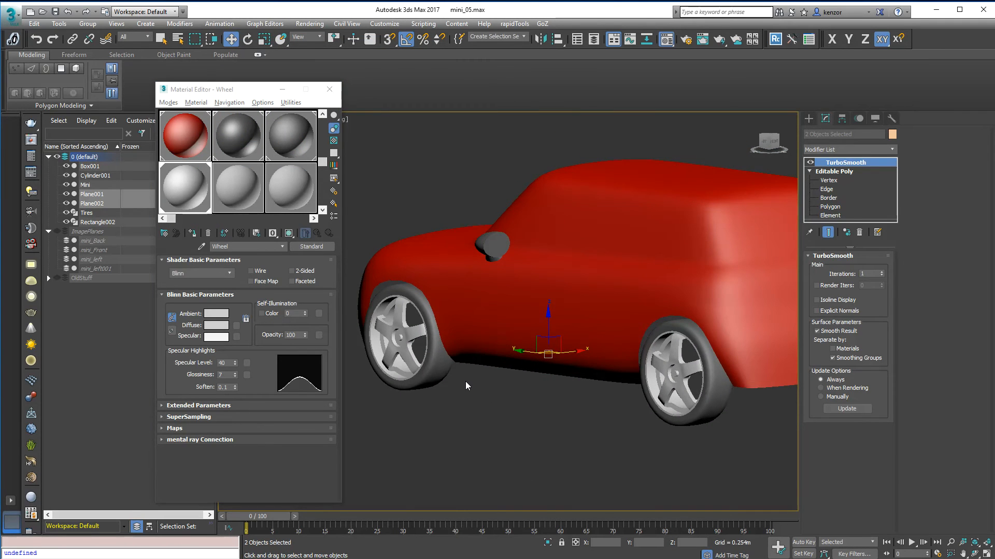
{"action": "mouse_move", "coordinate": [543, 197]}
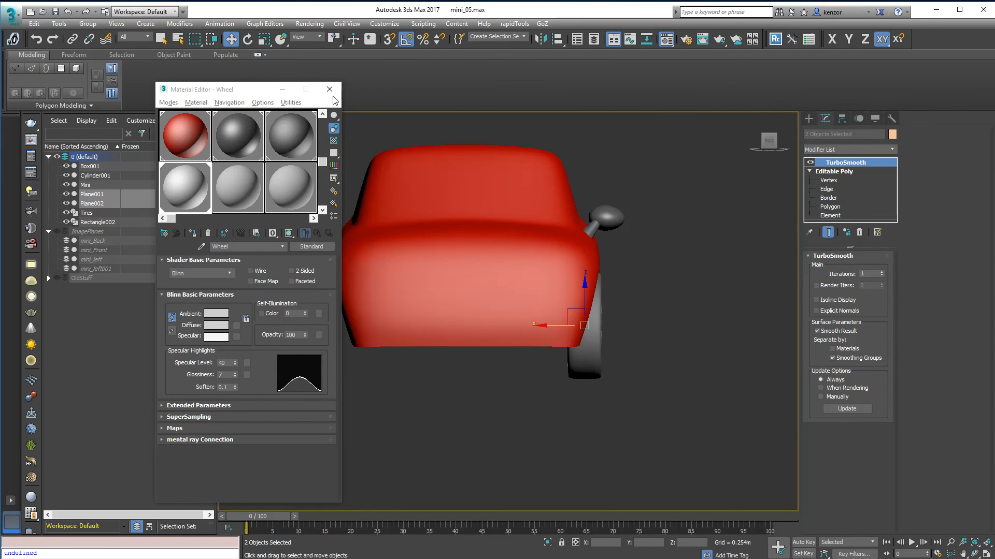
{"action": "left_click", "coordinate": [329, 89]}
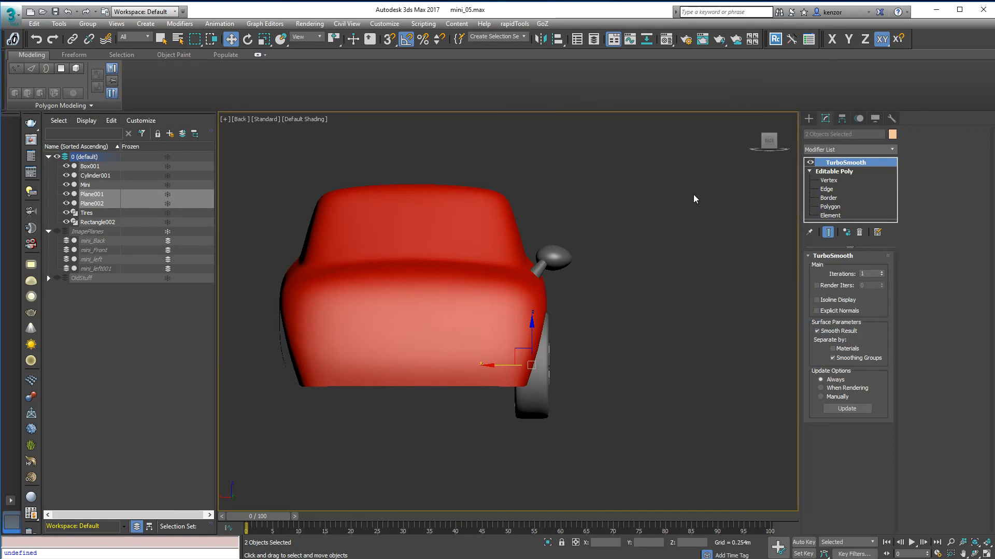